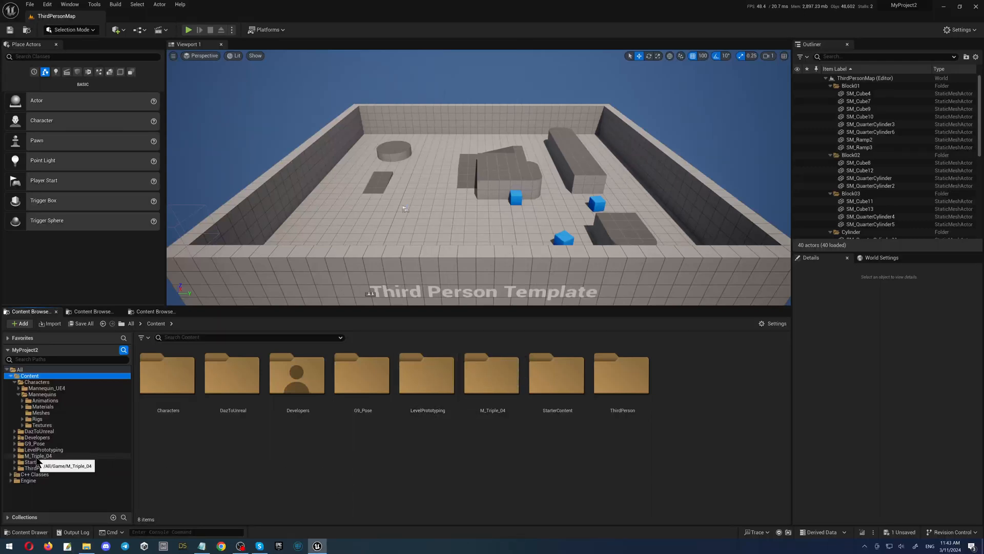
Open the M_Triple_04 folder in the Content Browser.
double_click(35, 455)
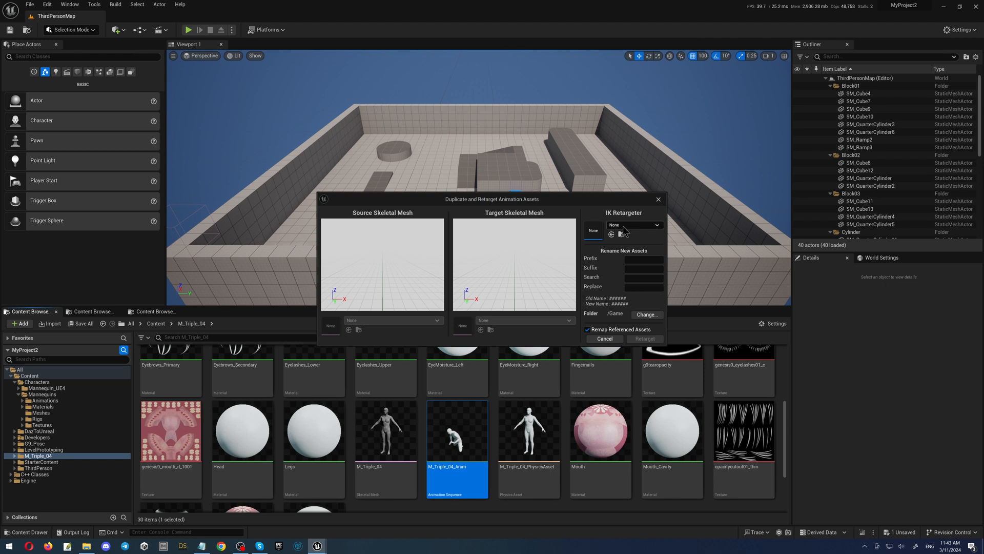
Set the IK Retargeter to IK_G9_Pose_Correct_to_IK_Mannequin_IKRetargeter.
left_click(656, 225)
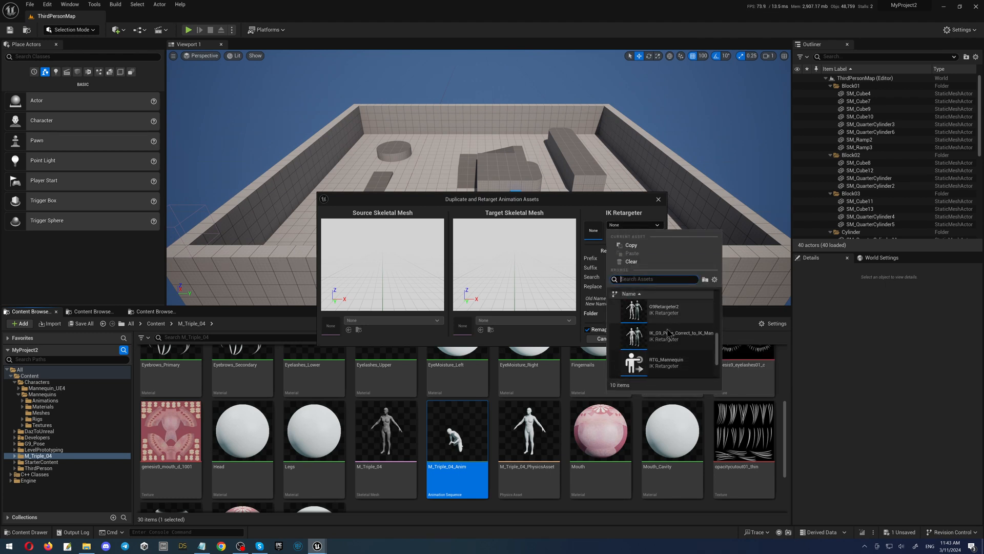
mouse_move(663, 336)
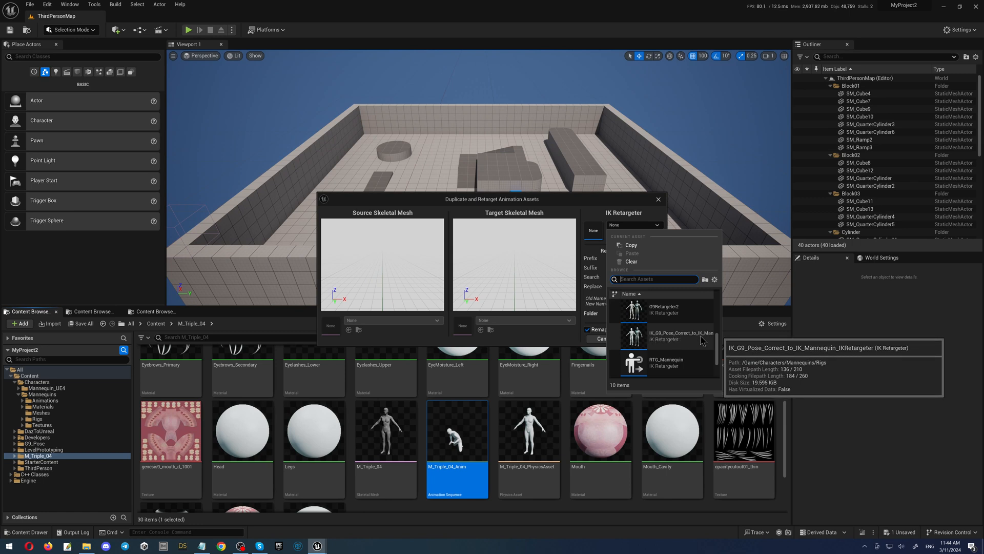
left_click(680, 336)
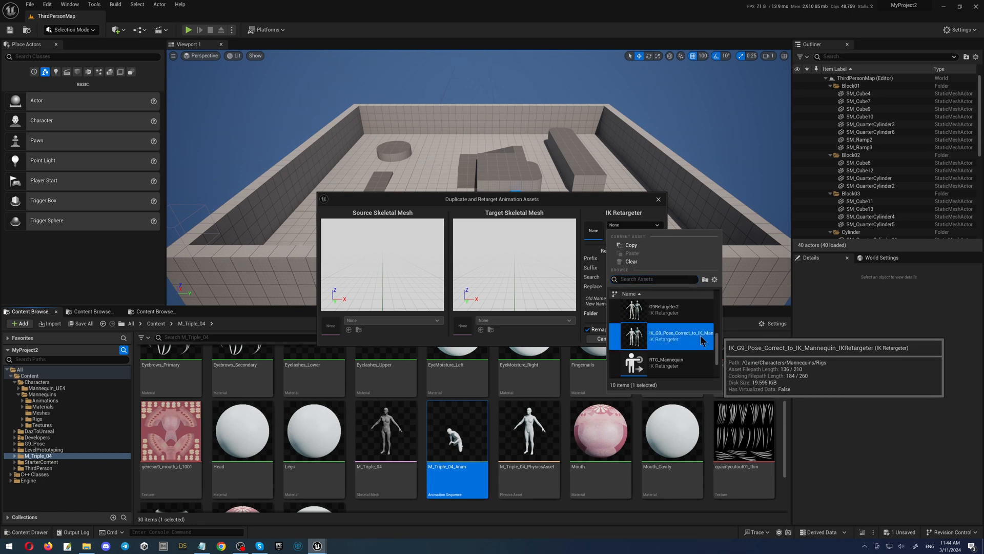
left_click(681, 335)
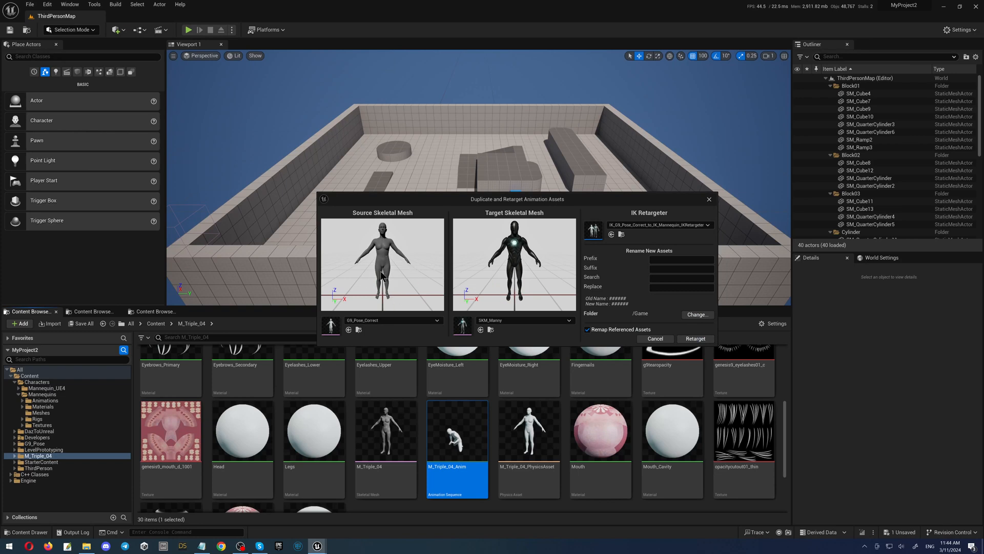
mouse_move(536, 277)
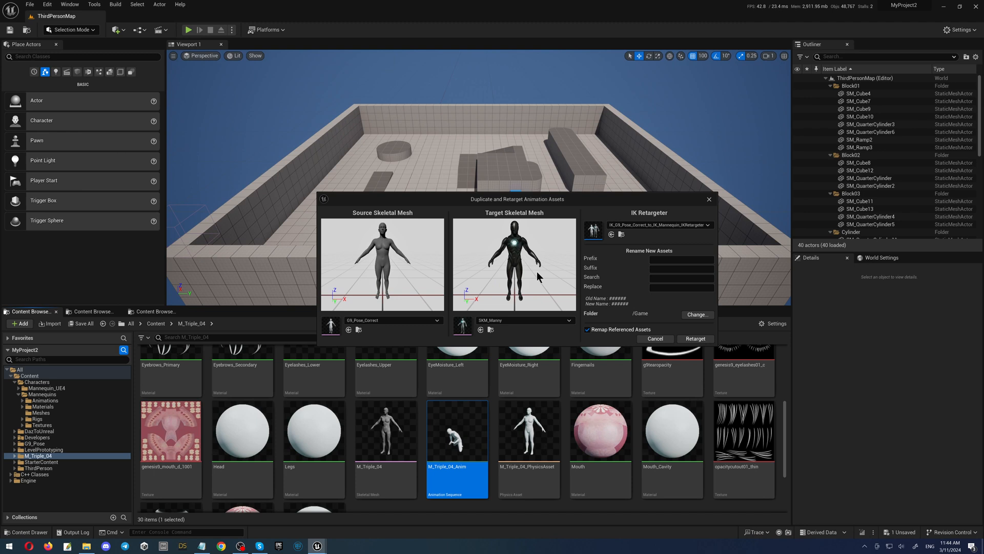
Change the output folder to a new 0000 folder under Content.
left_click(697, 314)
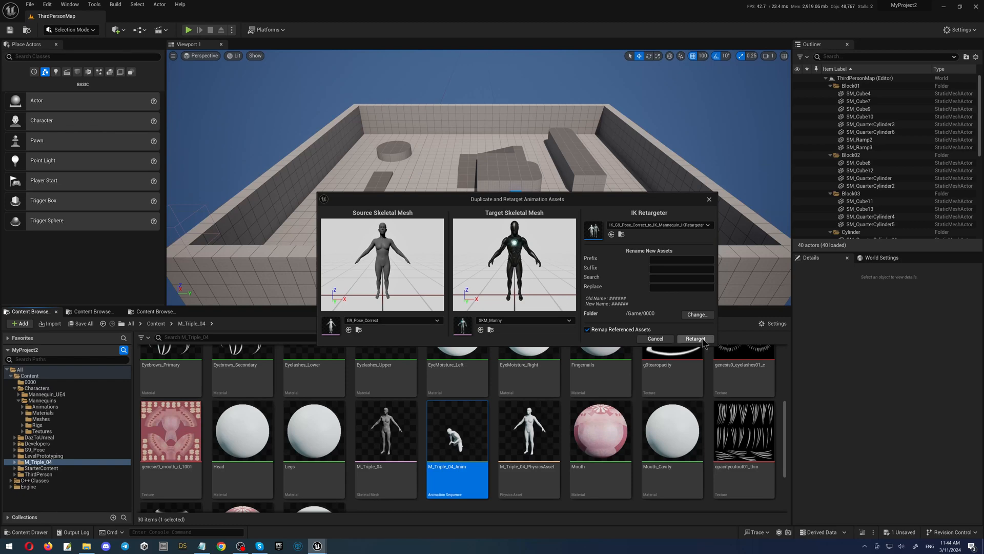
Run Retarget to create the SKM_Manny copy of M_Triple_04_Anim in 0000.
left_click(695, 338)
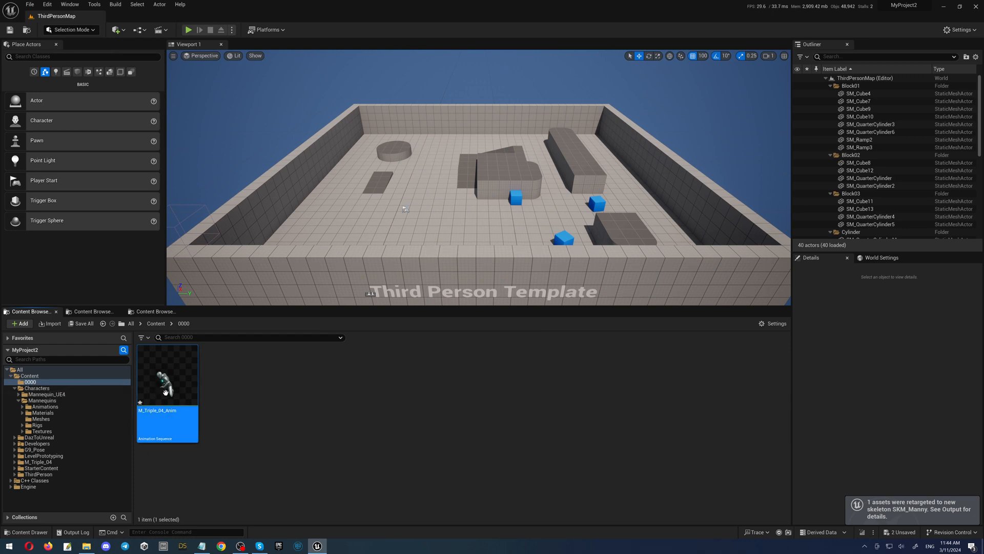
mouse_move(170, 396)
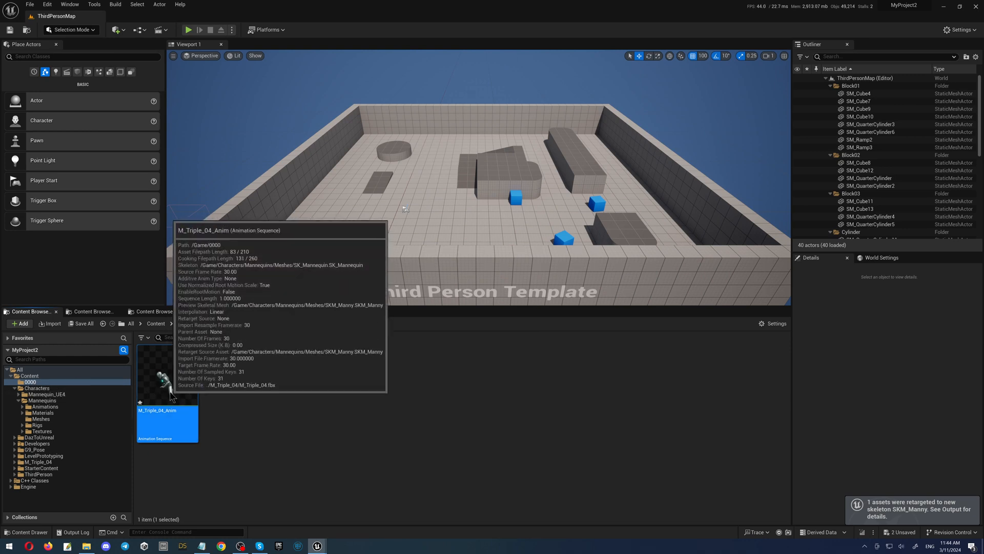